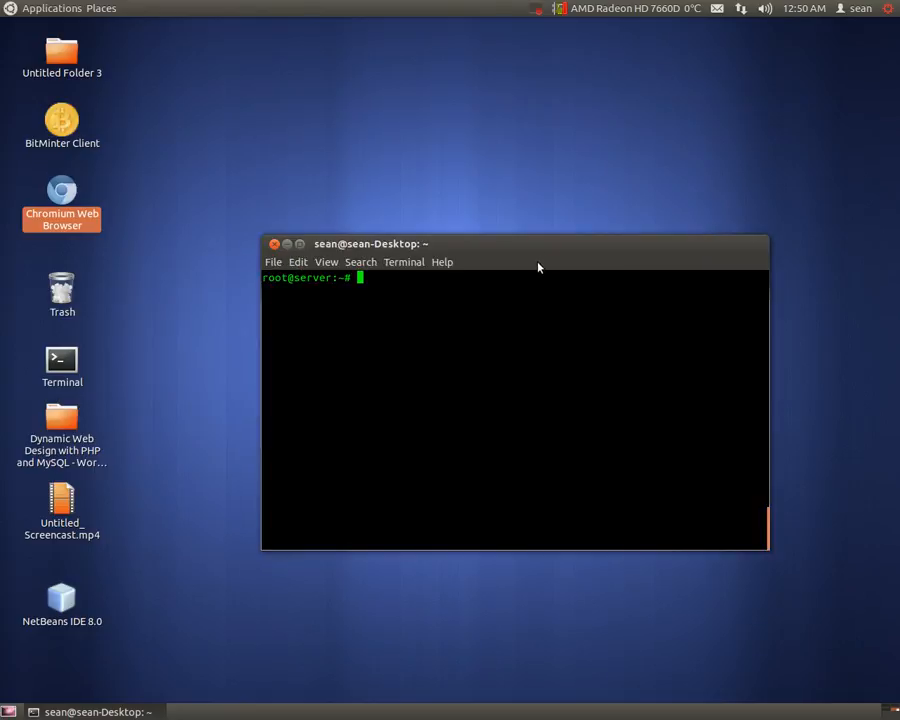
{"action": "mouse_move", "coordinate": [547, 253]}
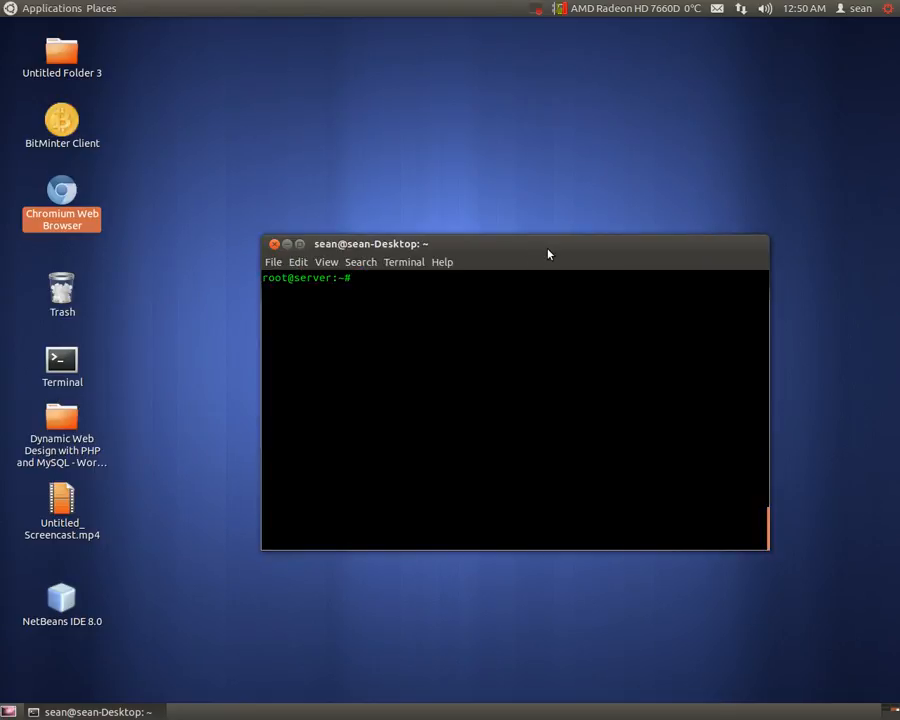
{"action": "mouse_move", "coordinate": [540, 249]}
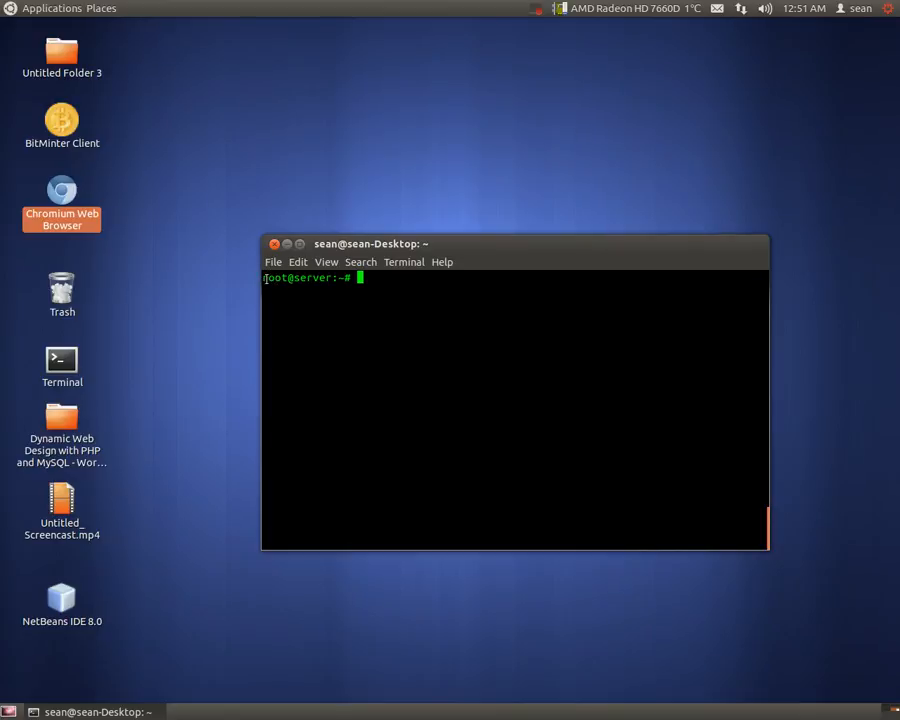
Step: Change into the Apache log directory /var/log/apache2
{"action": "double_click", "coordinate": [274, 277]}
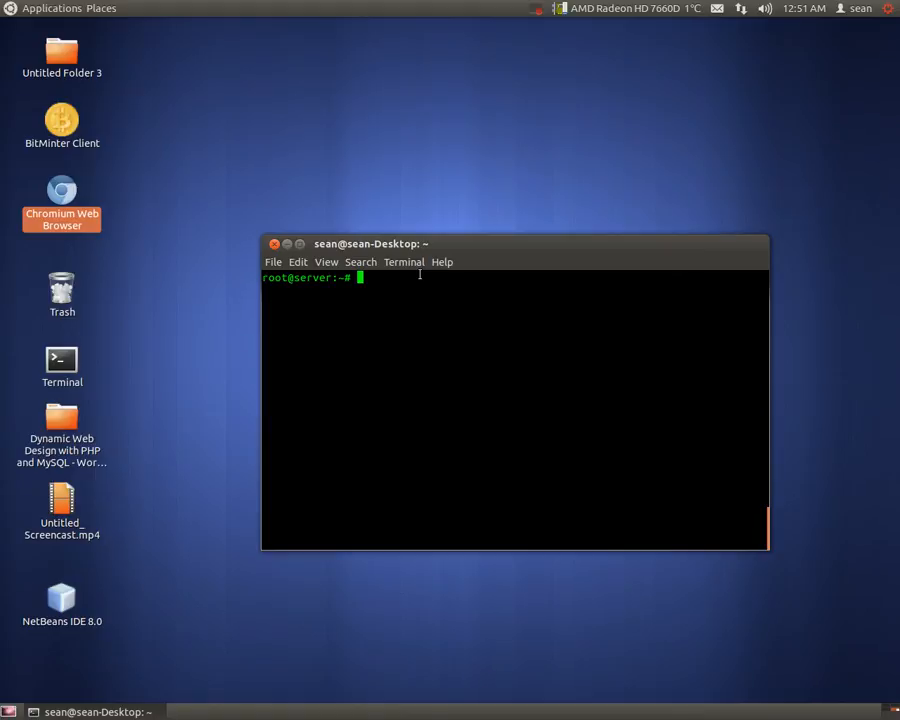
{"action": "type", "text": "cd"}
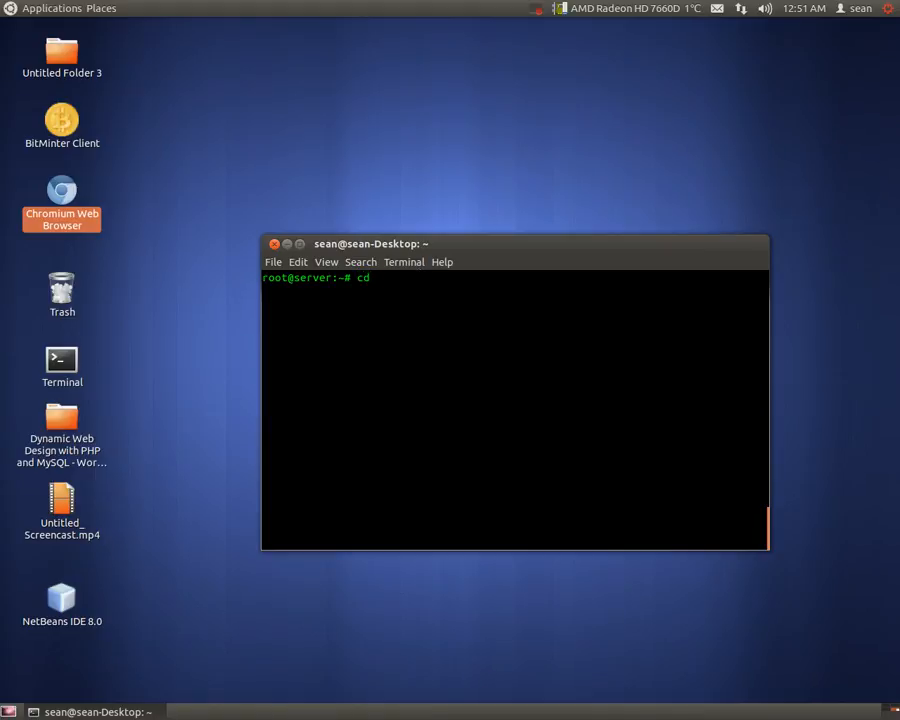
{"action": "type", "text": "/var/log"}
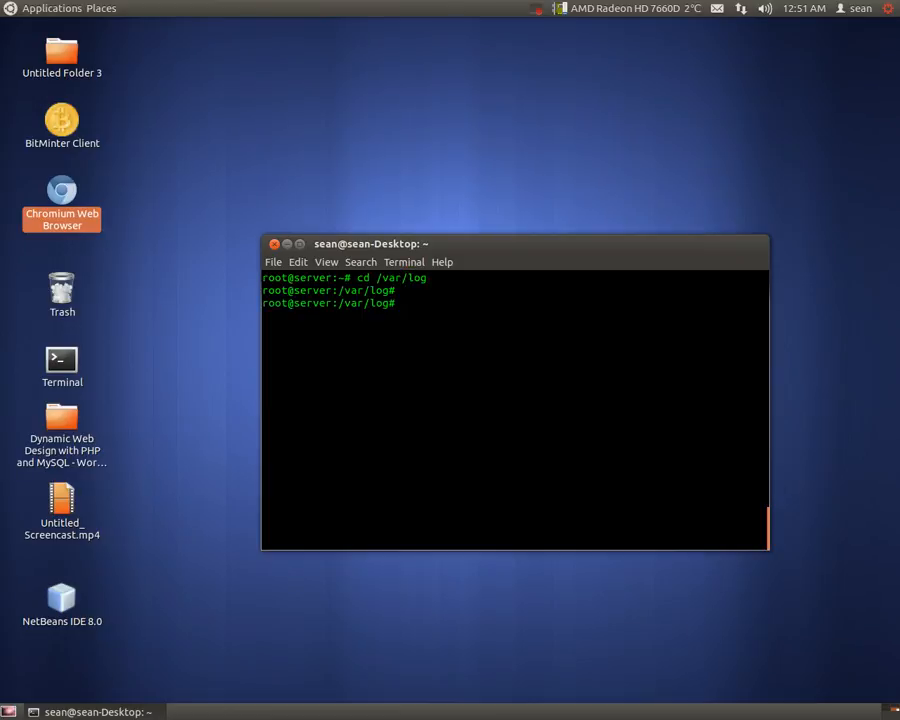
{"action": "type", "text": "cd apache2/"}
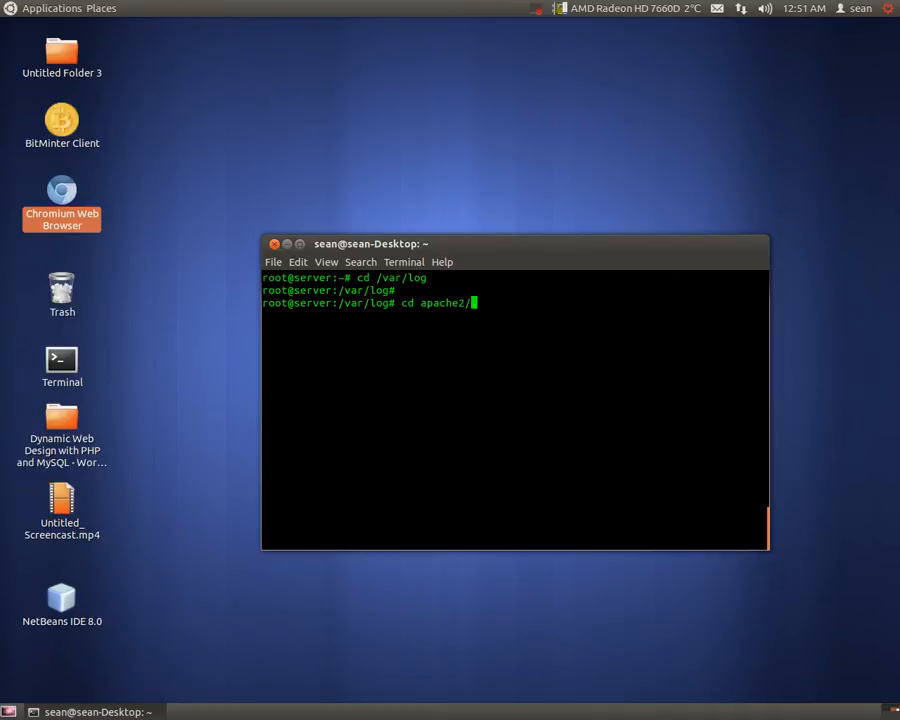
{"action": "key", "text": "Return"}
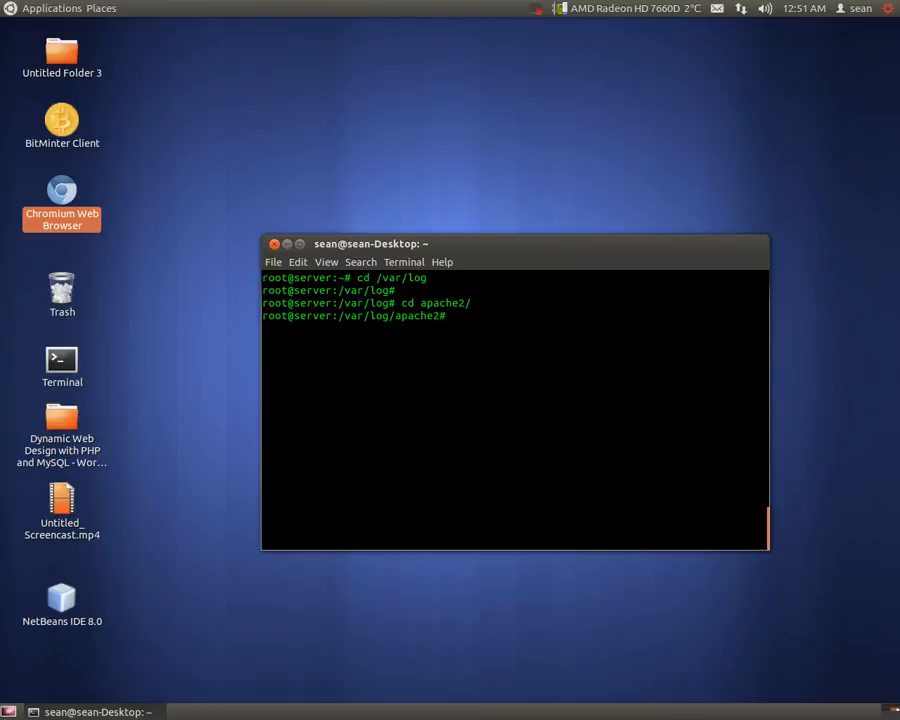
Step: Follow access.log live with tail access.log -f
{"action": "type", "text": "t"}
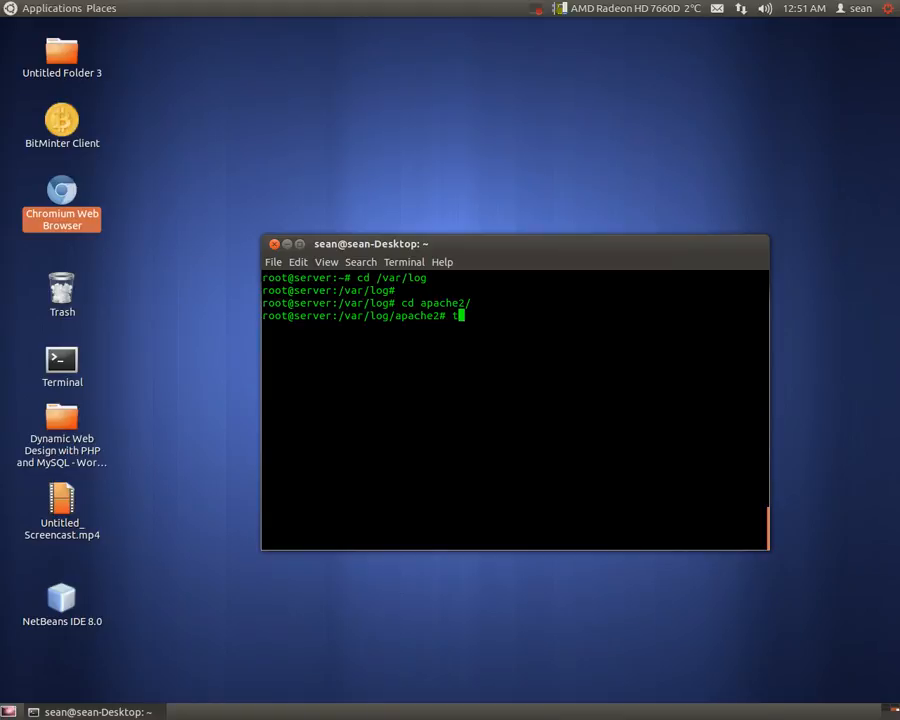
{"action": "type", "text": "ail"}
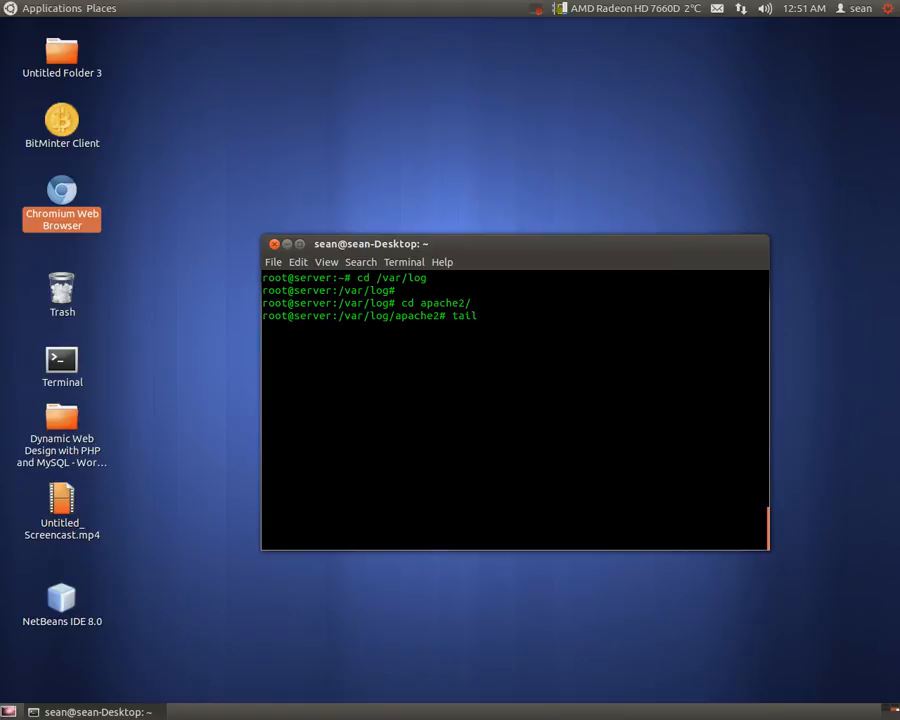
{"action": "type", "text": "access.log -f"}
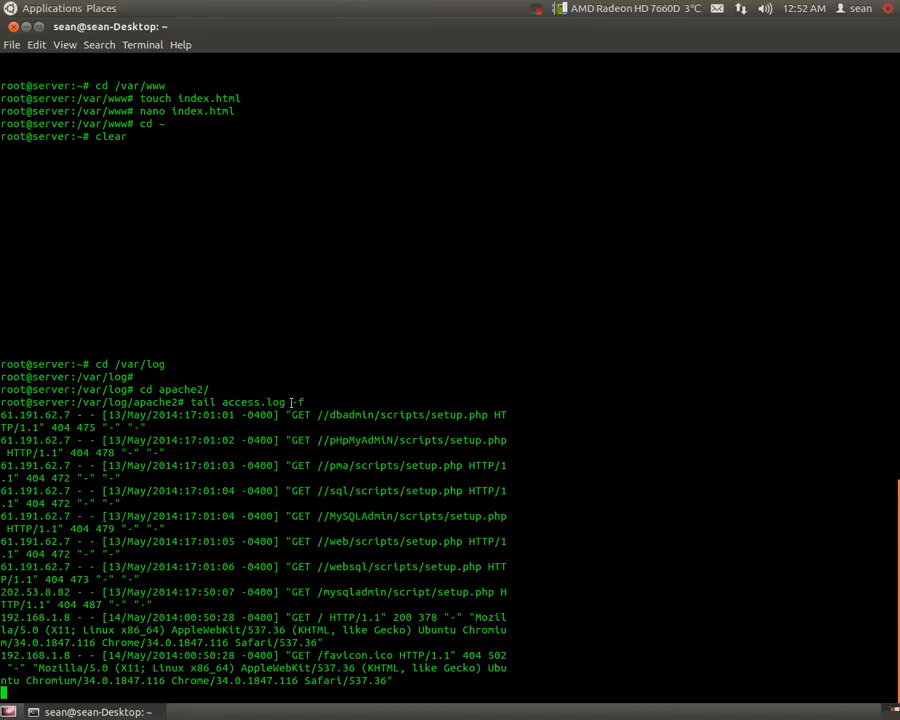
{"action": "mouse_move", "coordinate": [327, 389]}
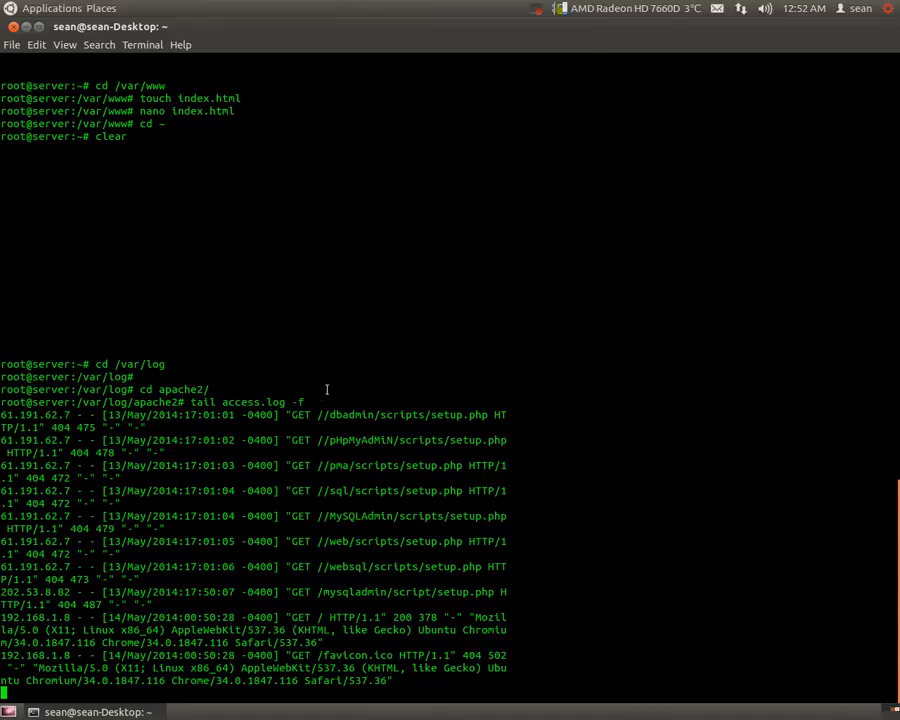
{"action": "mouse_move", "coordinate": [641, 513]}
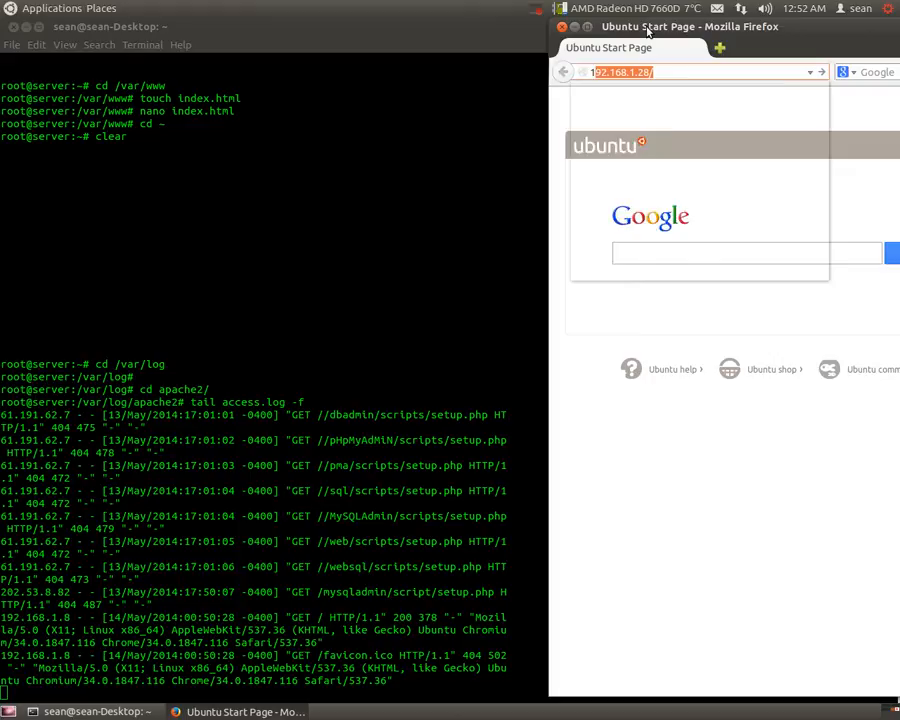
Step: Load 192.168.1.23/ in Firefox and reload the Hello page to generate 304 entries
{"action": "type", "text": "192.168.1.23/"}
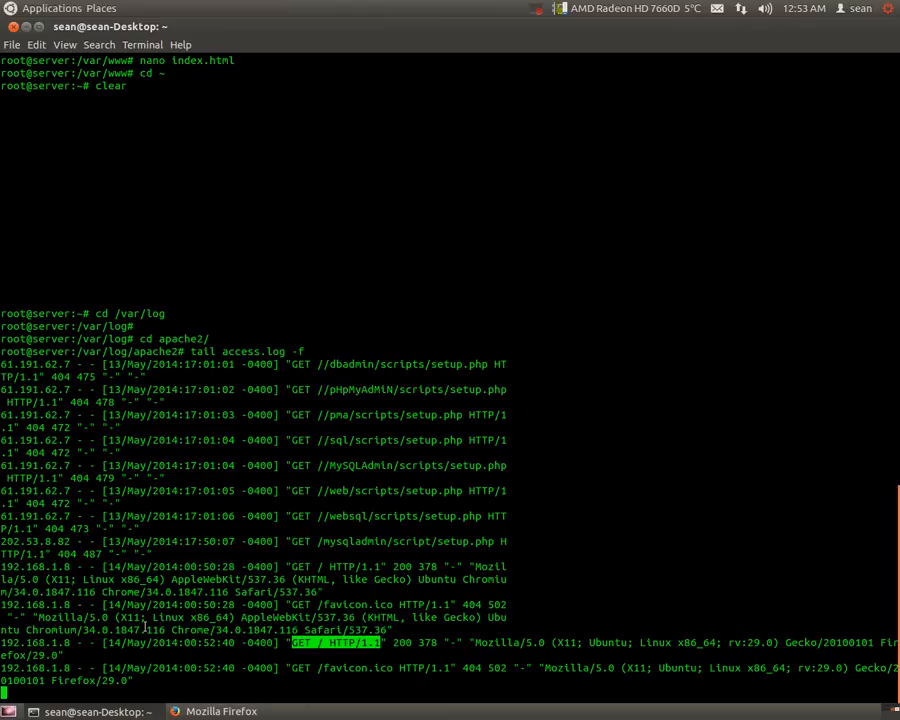
{"action": "mouse_move", "coordinate": [421, 634]}
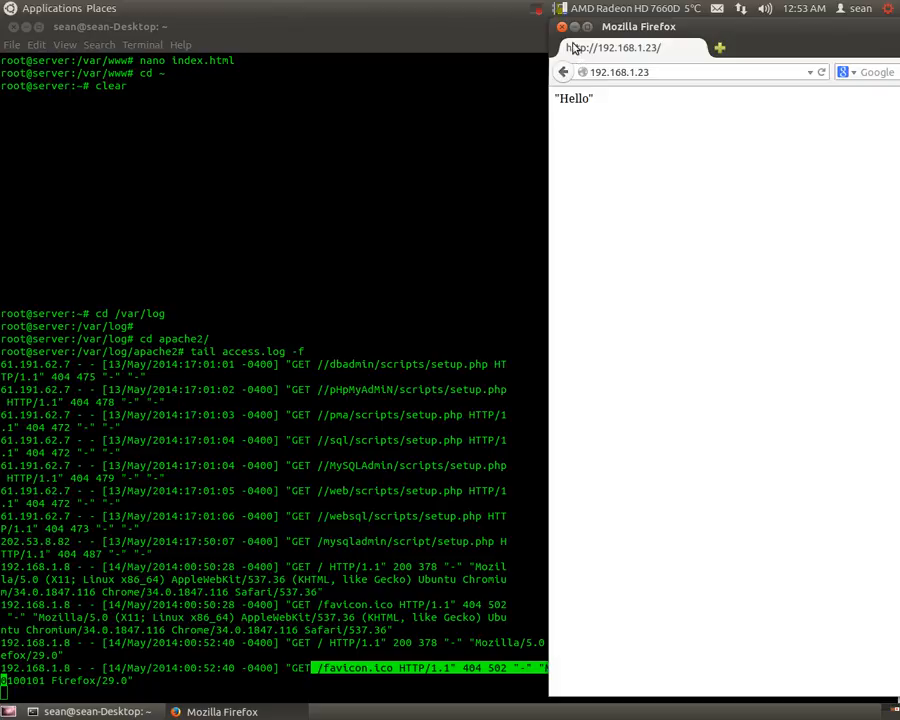
{"action": "left_click", "coordinate": [690, 71]}
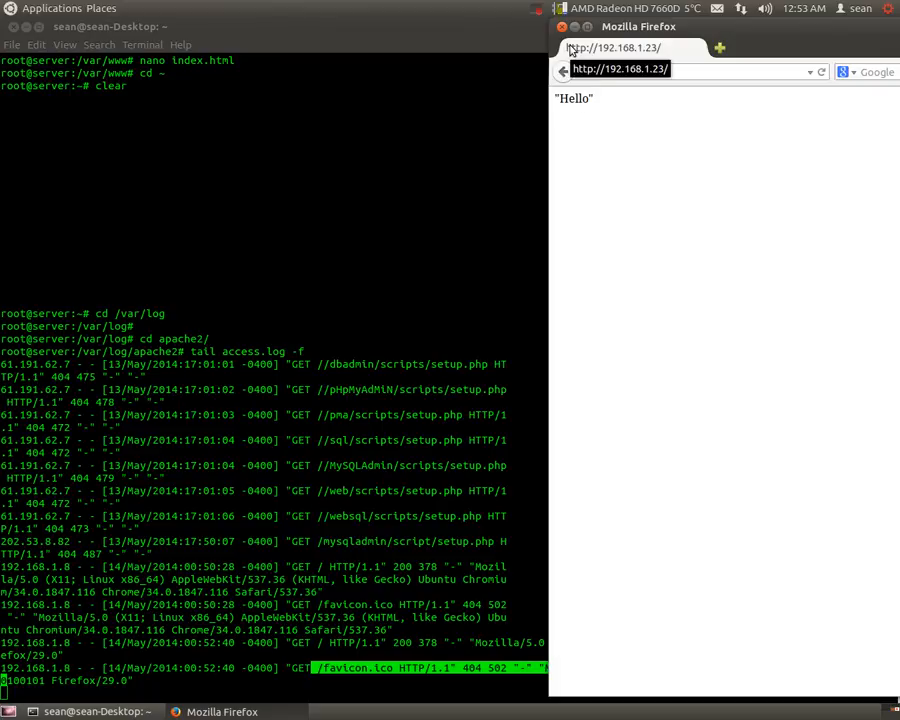
{"action": "left_click", "coordinate": [640, 490]}
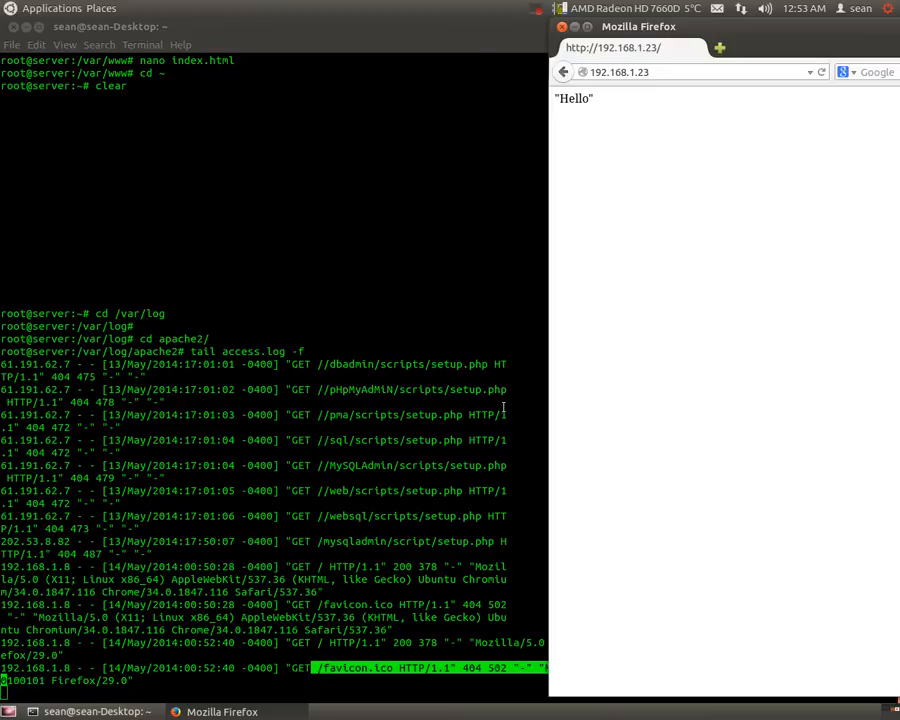
{"action": "mouse_move", "coordinate": [767, 231]}
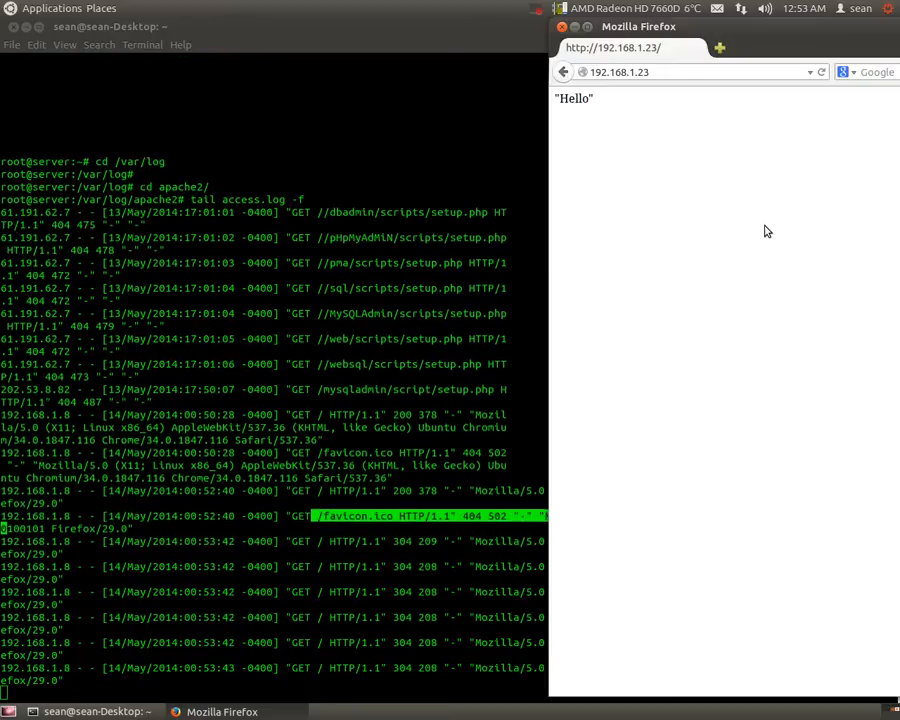
{"action": "scroll", "scroll_direction": "down", "scroll_amount": 3}
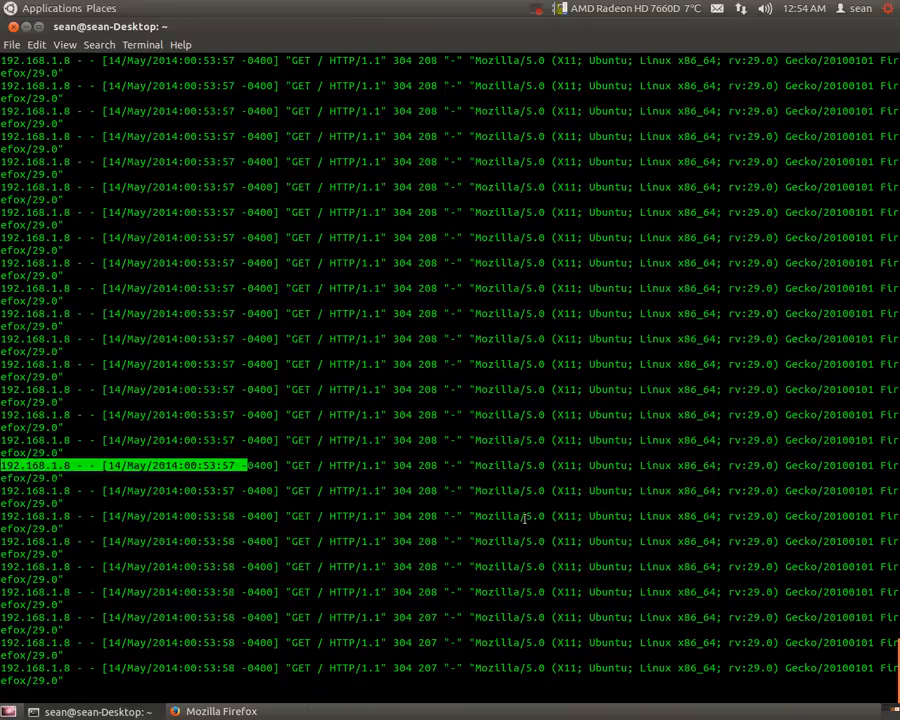
Step: Request 192.168.1.23/mydirectory, /sales, /sales1 and /sales2 to log 404 errors
{"action": "left_click", "coordinate": [221, 711]}
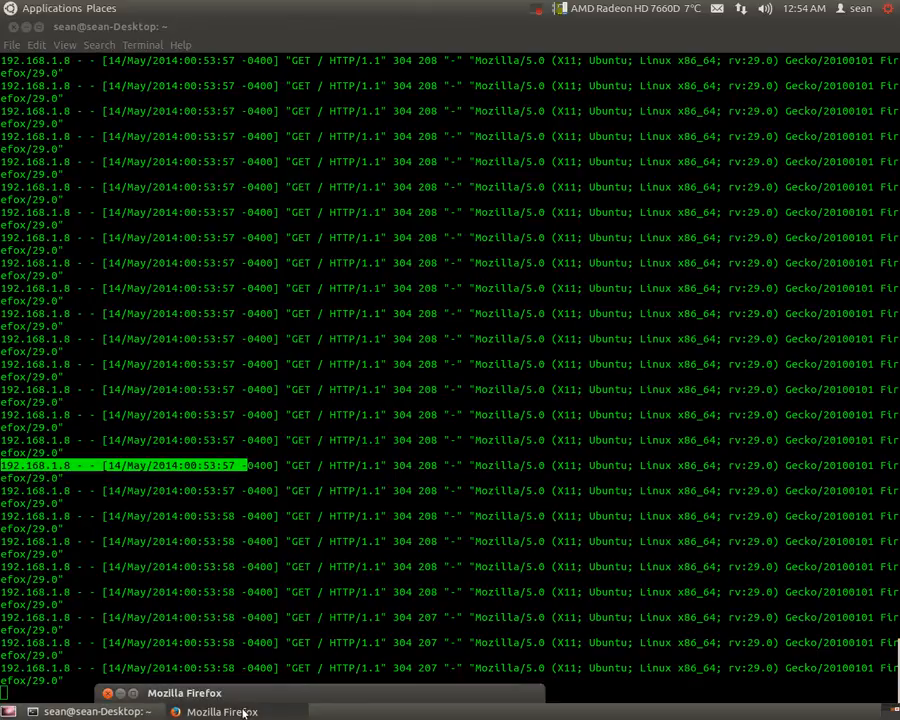
{"action": "left_click", "coordinate": [221, 711]}
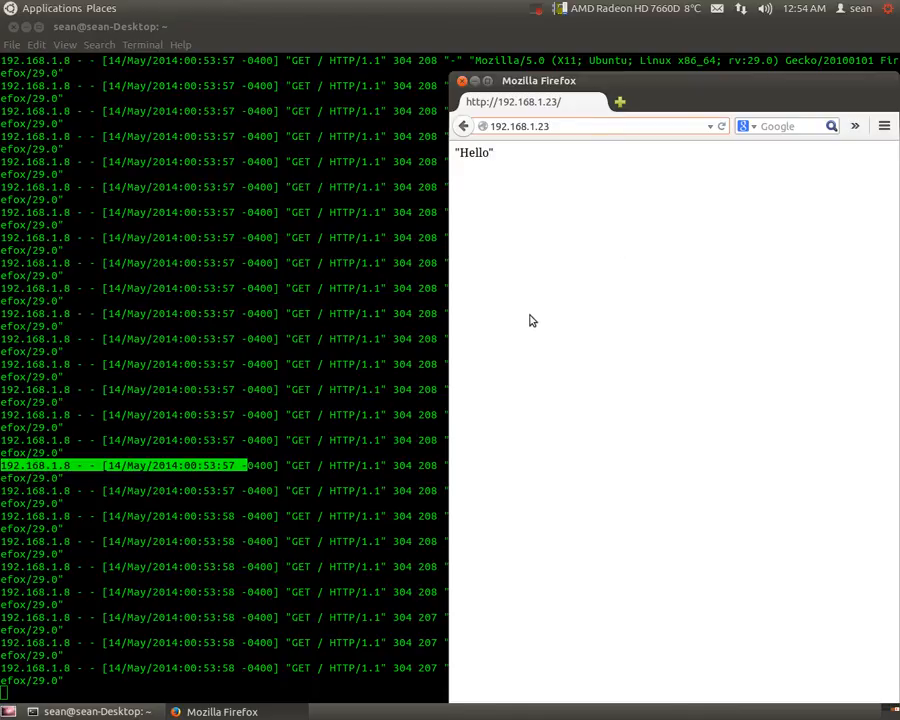
{"action": "mouse_move", "coordinate": [528, 318]}
{"action": "type", "text": "/mydirect"}
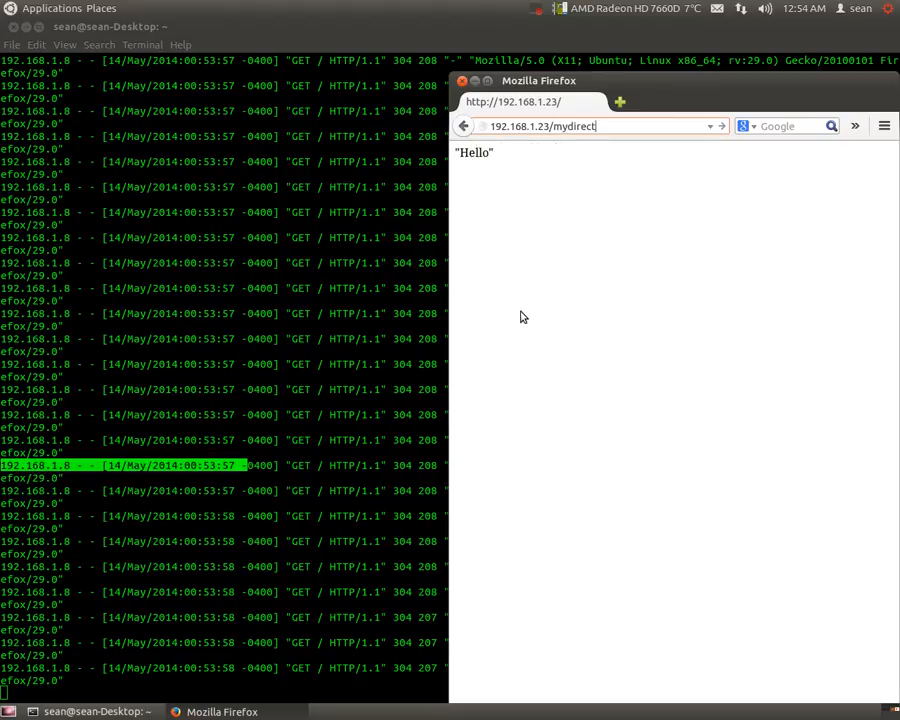
{"action": "type", "text": "ory"}
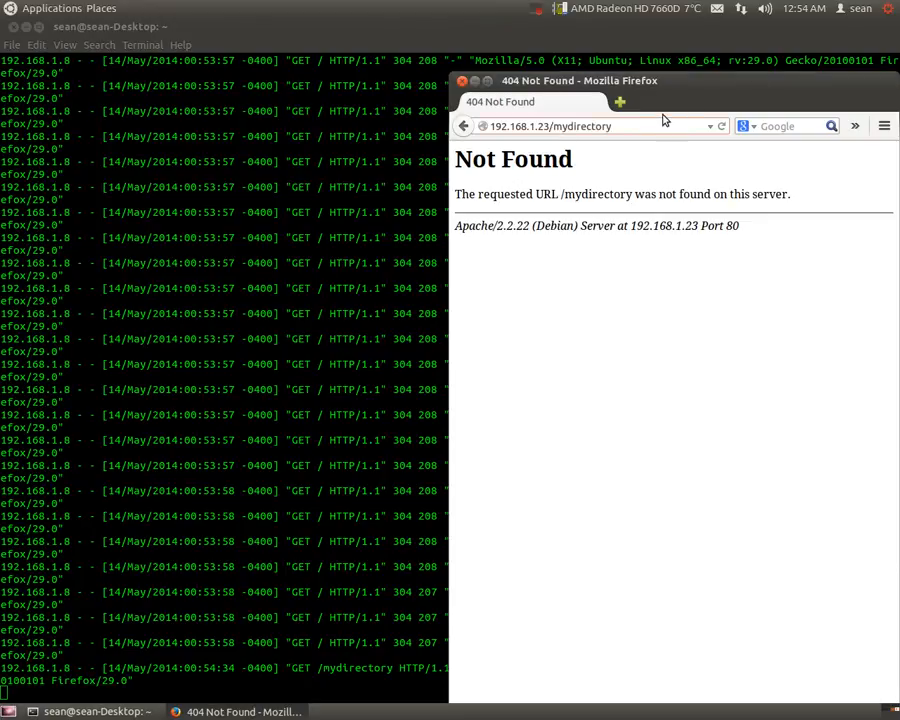
{"action": "left_click", "coordinate": [600, 126]}
{"action": "type", "text": "sales"}
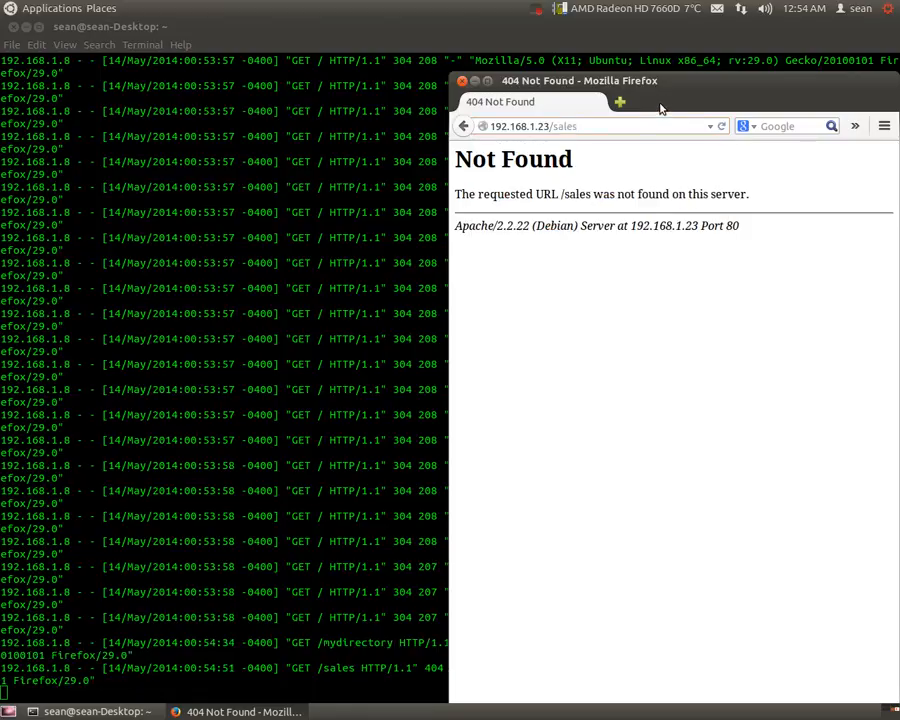
{"action": "left_click", "coordinate": [600, 126]}
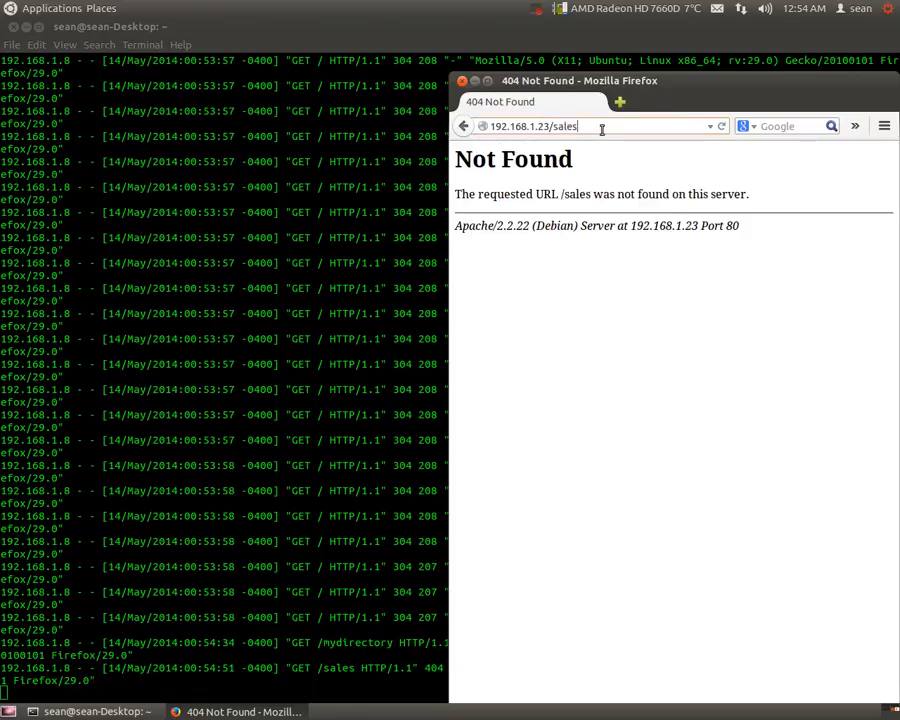
{"action": "type", "text": "1"}
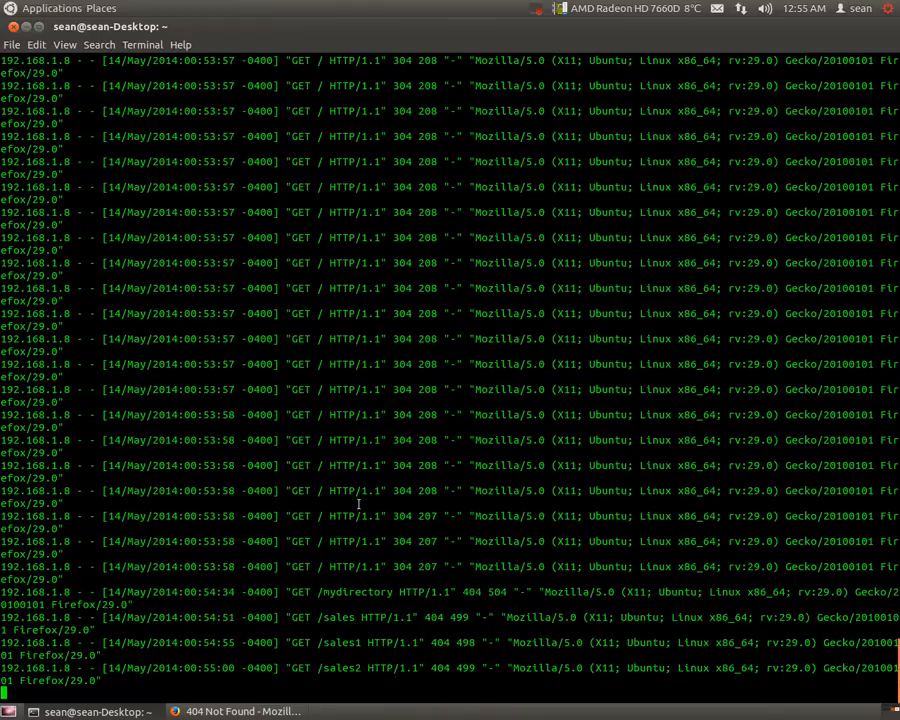
Step: Suspend tail with Ctrl+Z and run cat access.log | grep 192.168.1
{"action": "key", "text": "ctrl+z"}
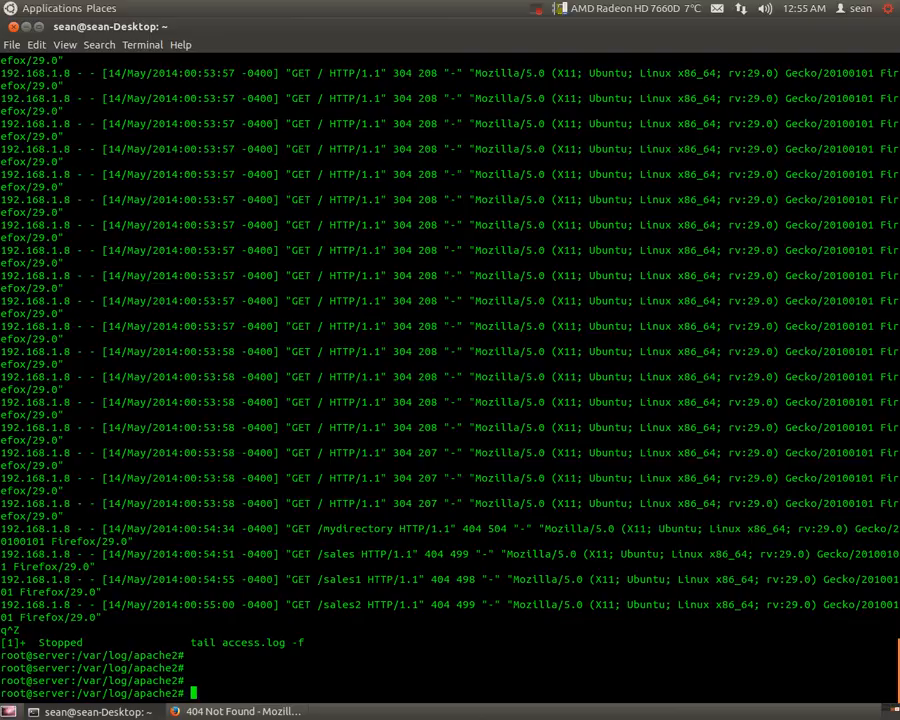
{"action": "type", "text": "tail access.log -f"}
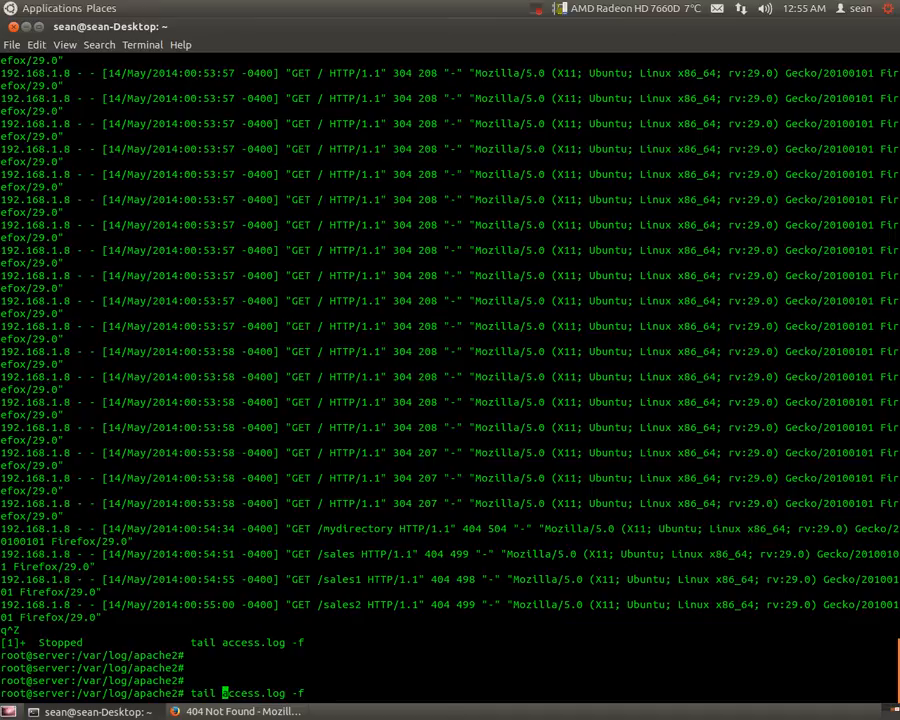
{"action": "type", "text": "cat"}
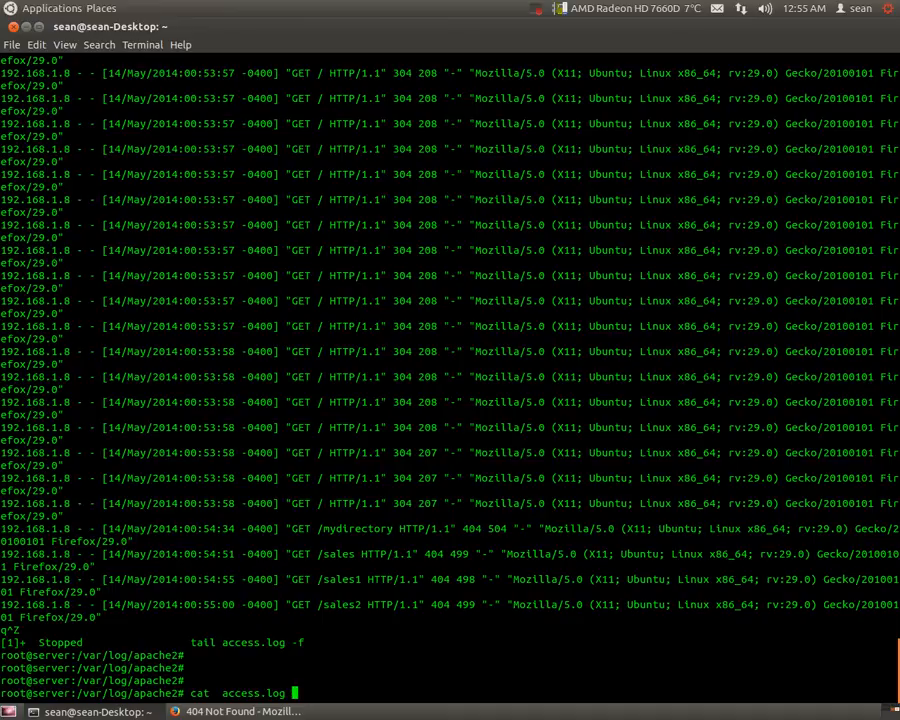
{"action": "type", "text": "|"}
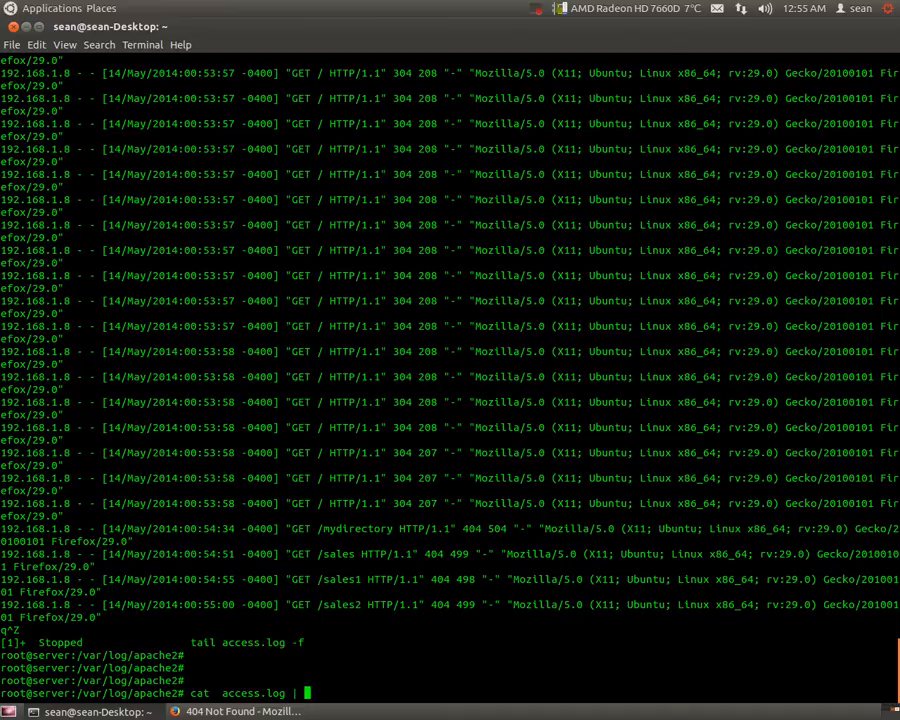
{"action": "type", "text": "grep"}
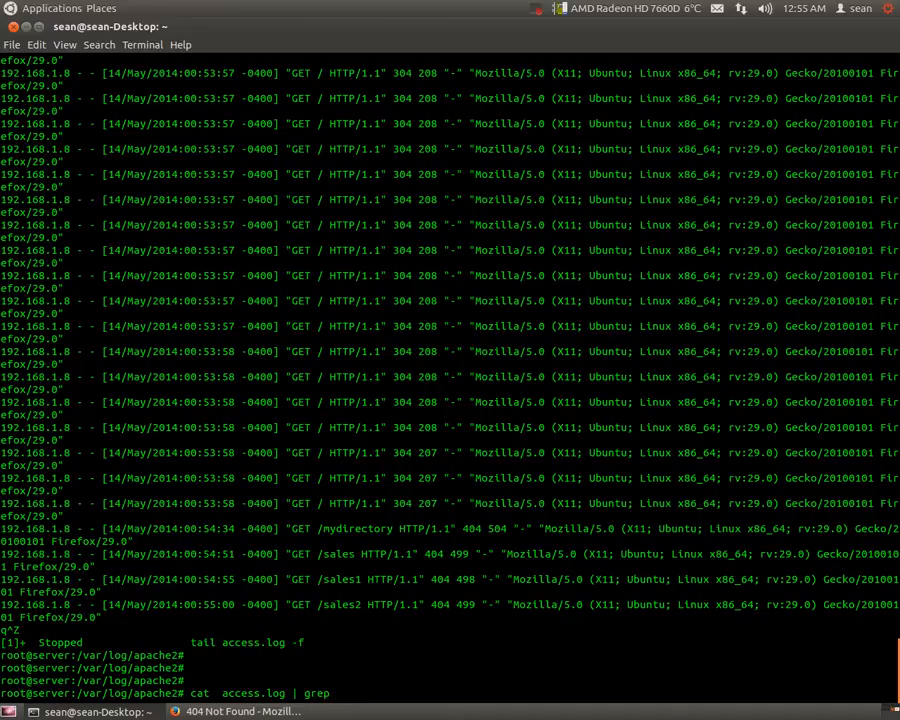
{"action": "type", "text": "192.168.1."}
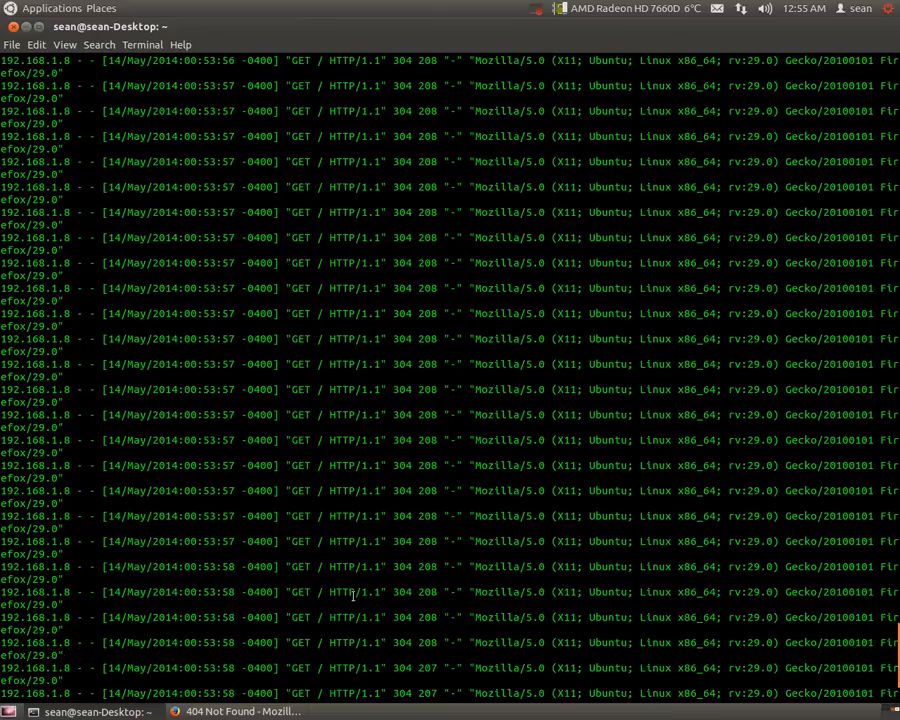
{"action": "scroll", "scroll_direction": "up", "scroll_amount": 3}
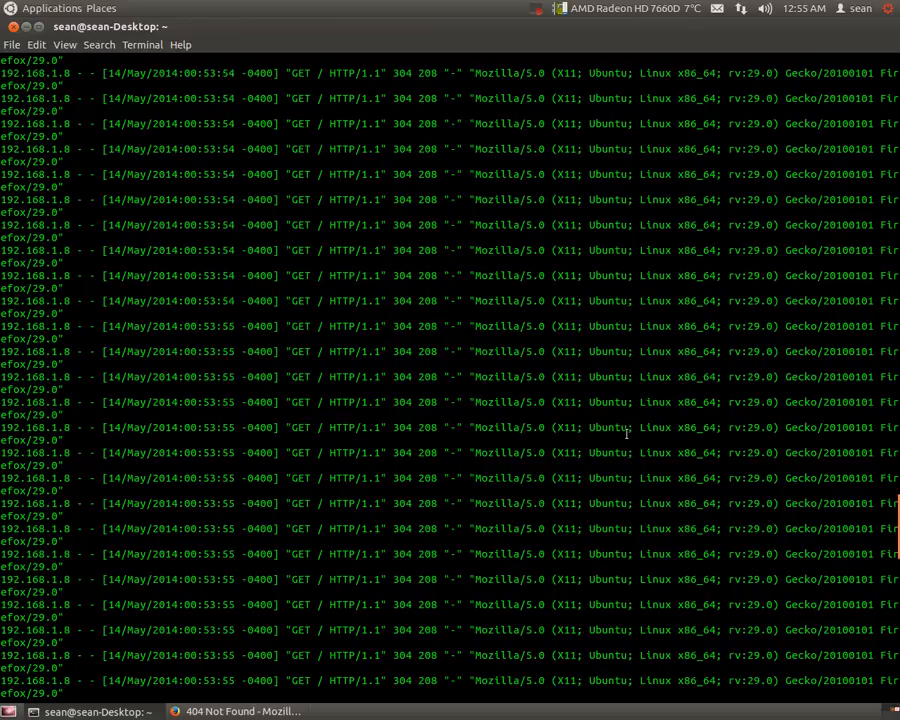
{"action": "scroll", "scroll_direction": "down", "scroll_amount": 3}
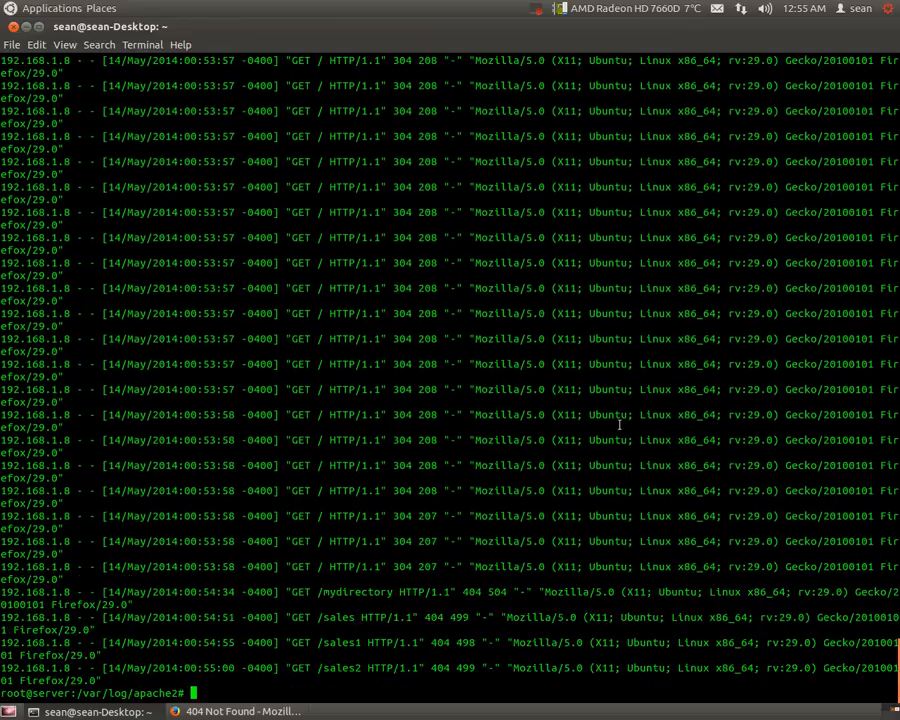
Step: Rerun the previous command with grep 404 instead of the IP
{"action": "type", "text": "cat  access.log | grep 192.168.1."}
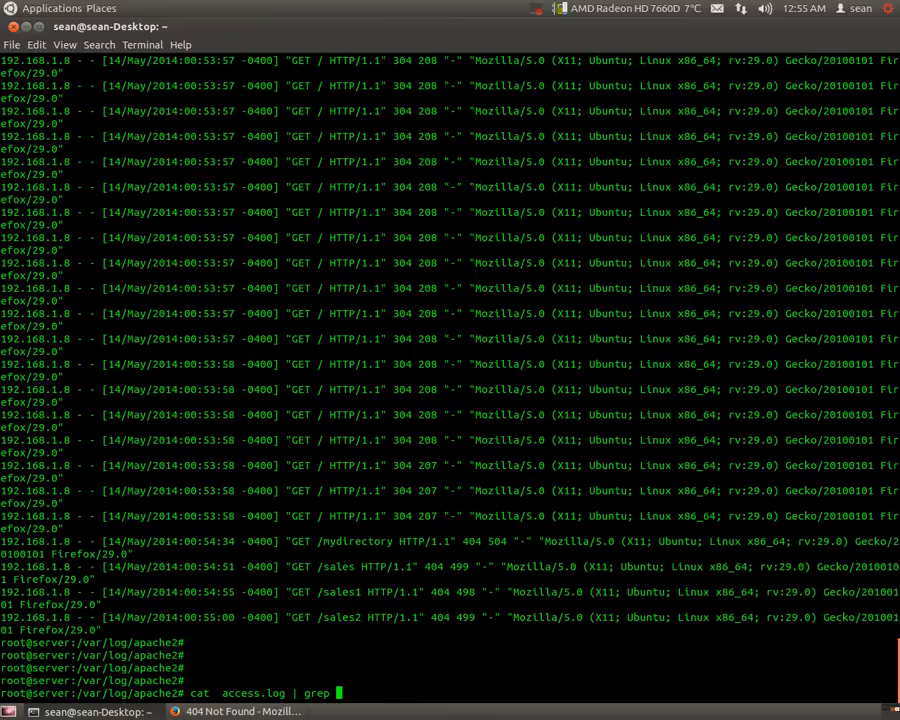
{"action": "type", "text": "404"}
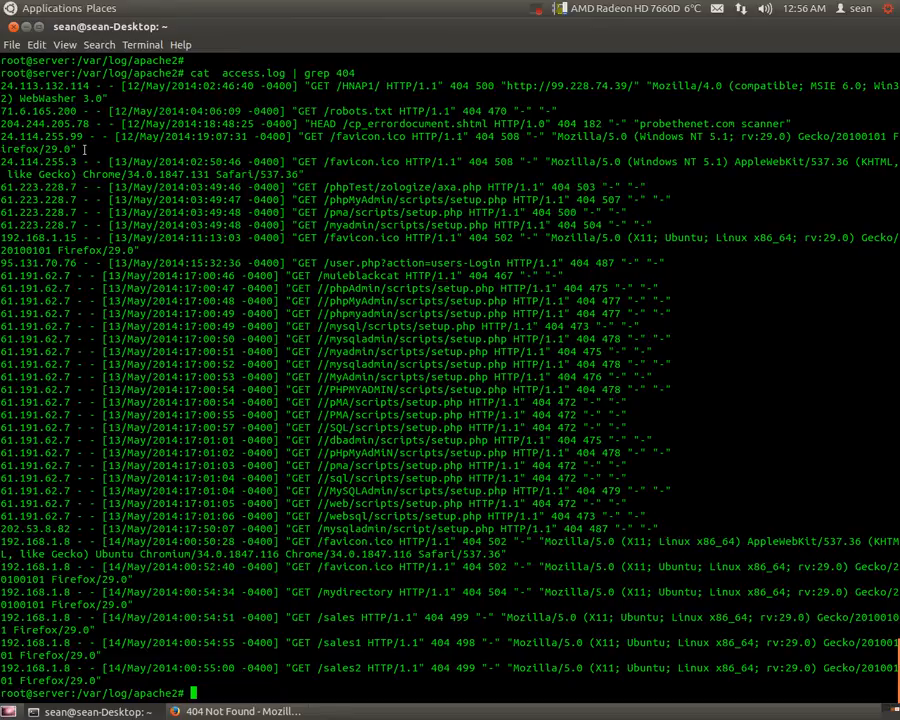
{"action": "mouse_move", "coordinate": [90, 145]}
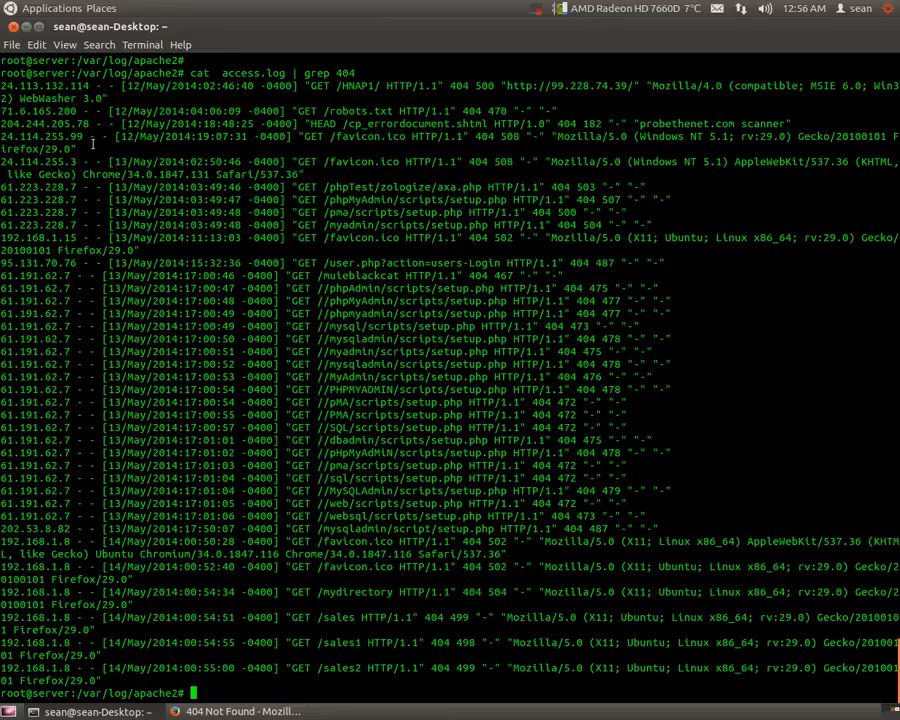